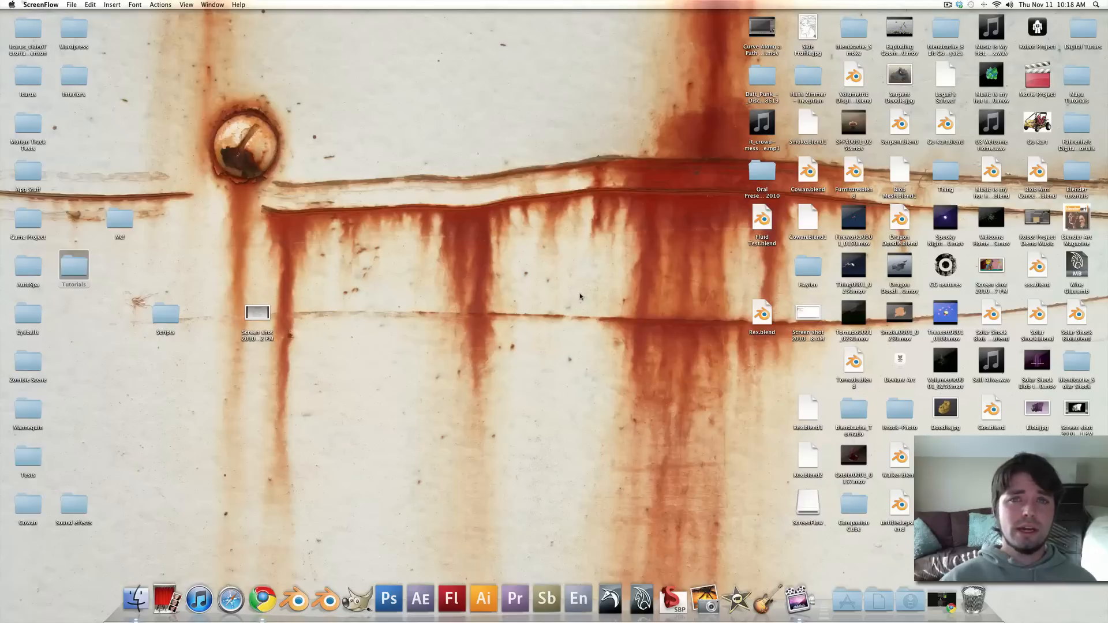
{"action": "mouse_move", "coordinate": [356, 411]}
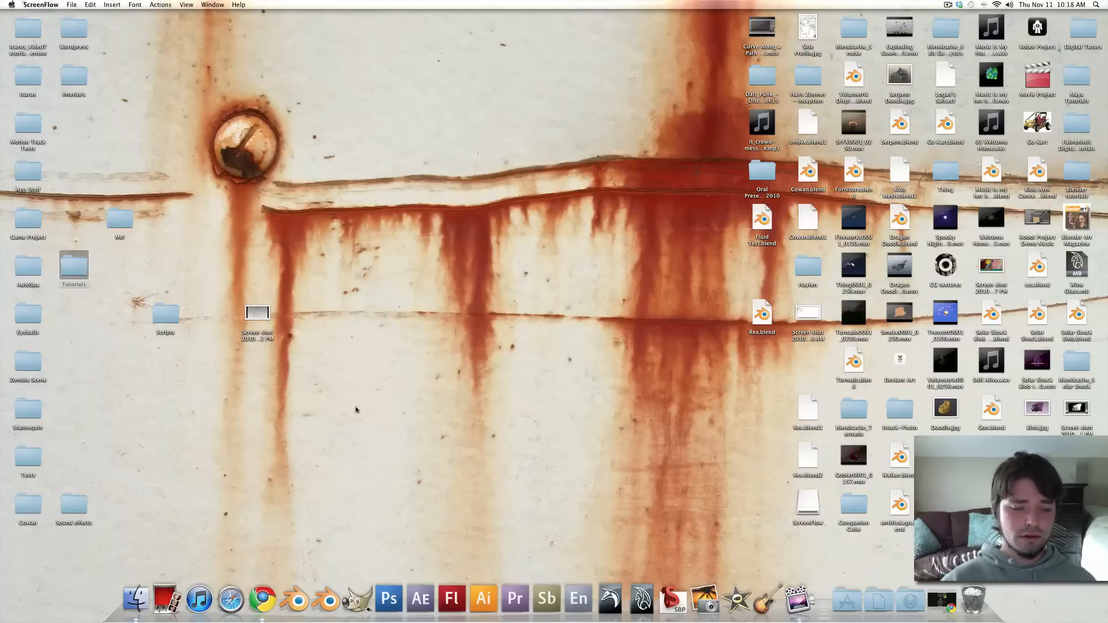
- Launch Blender to a default scene with only the camera and lamp
{"action": "left_click", "coordinate": [294, 600]}
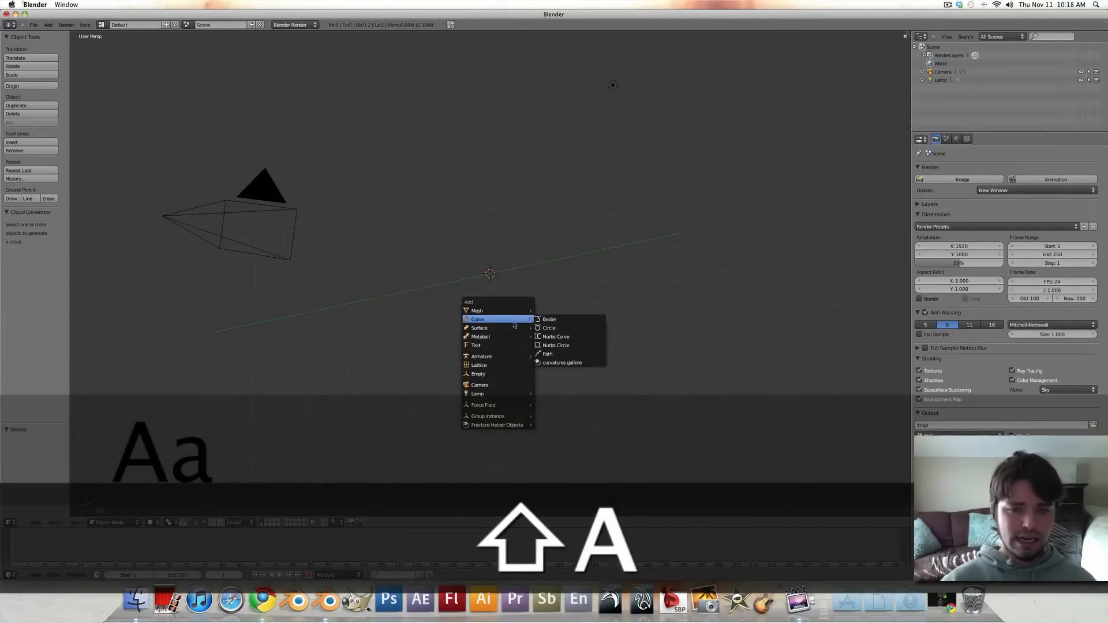
- Add a Bezier curve and extrude, rotate and move its points into a long wavy line with rises and dips
{"action": "left_click", "coordinate": [549, 319]}
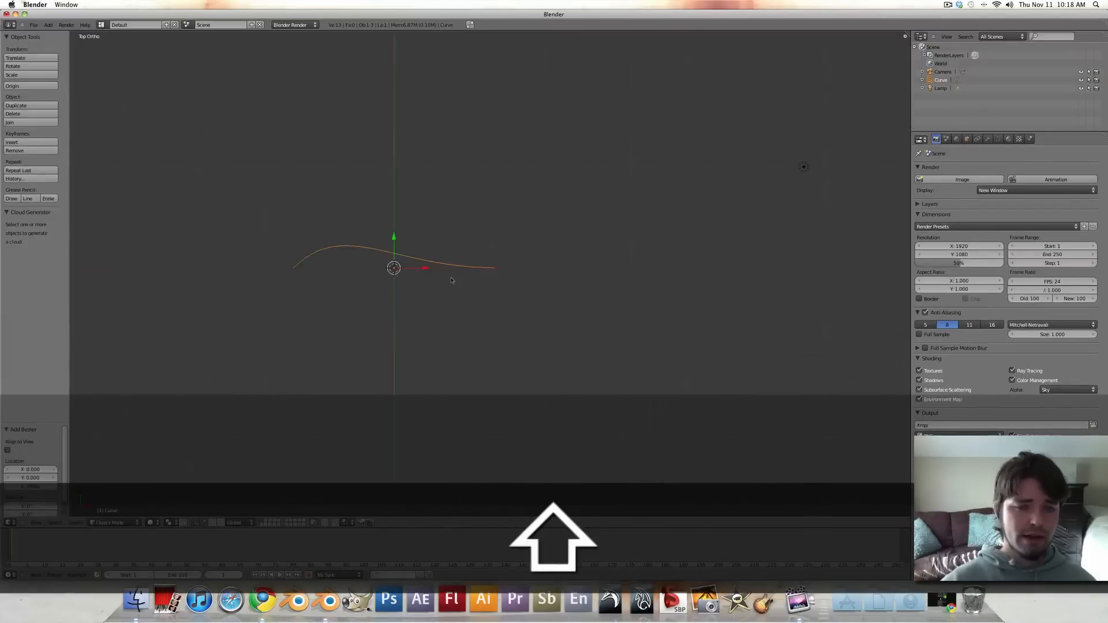
{"action": "key", "text": "Tab"}
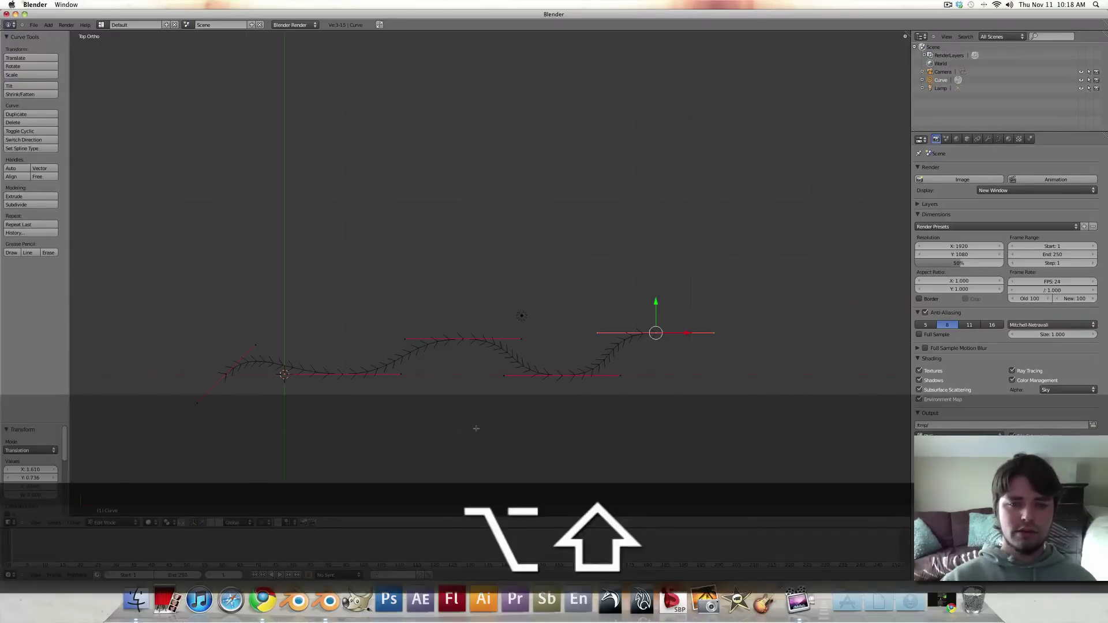
{"action": "key", "text": "r"}
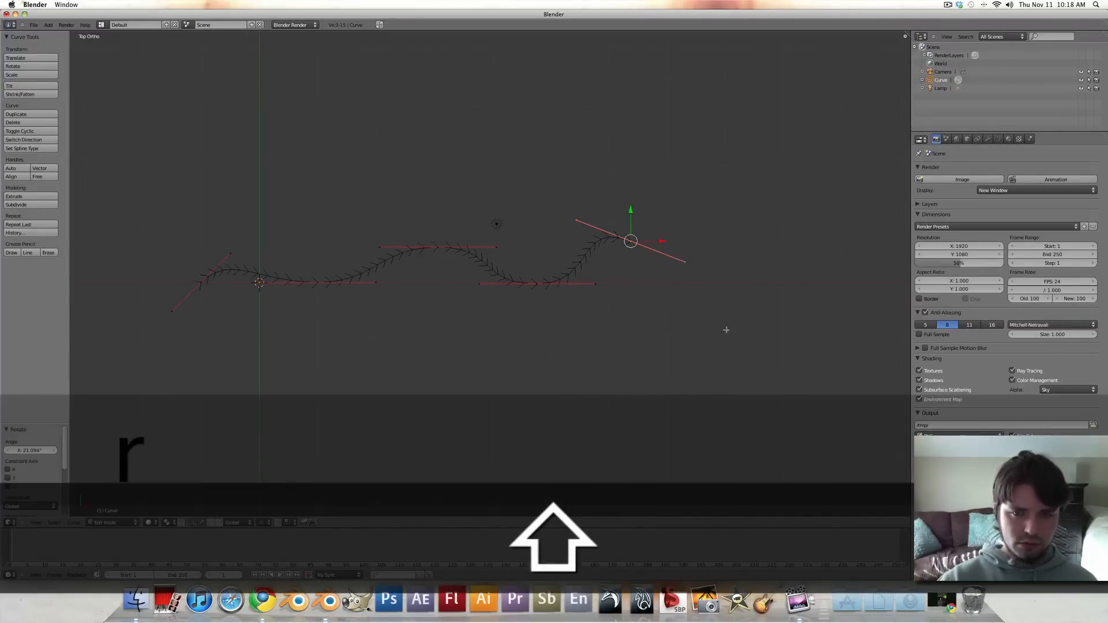
{"action": "key", "text": "s"}
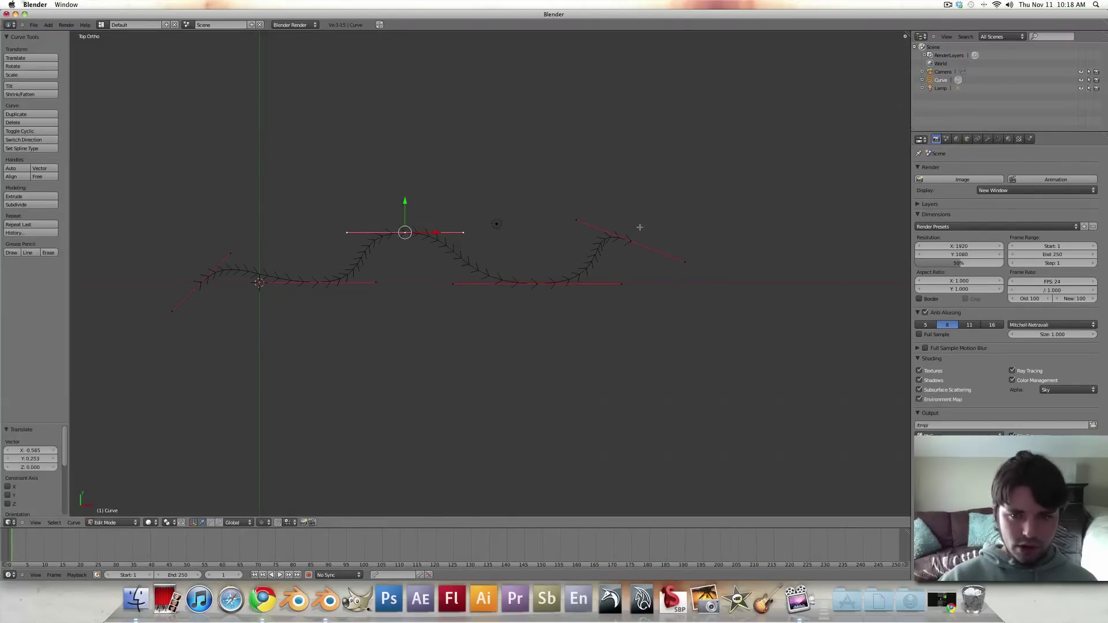
{"action": "left_click", "coordinate": [630, 241]}
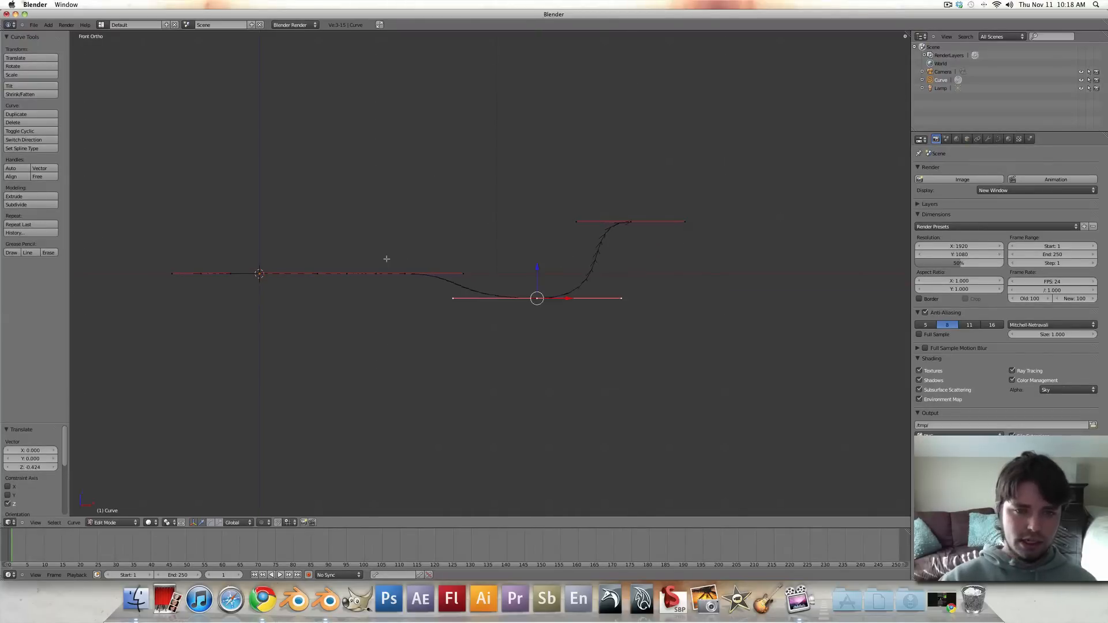
{"action": "key", "text": "e"}
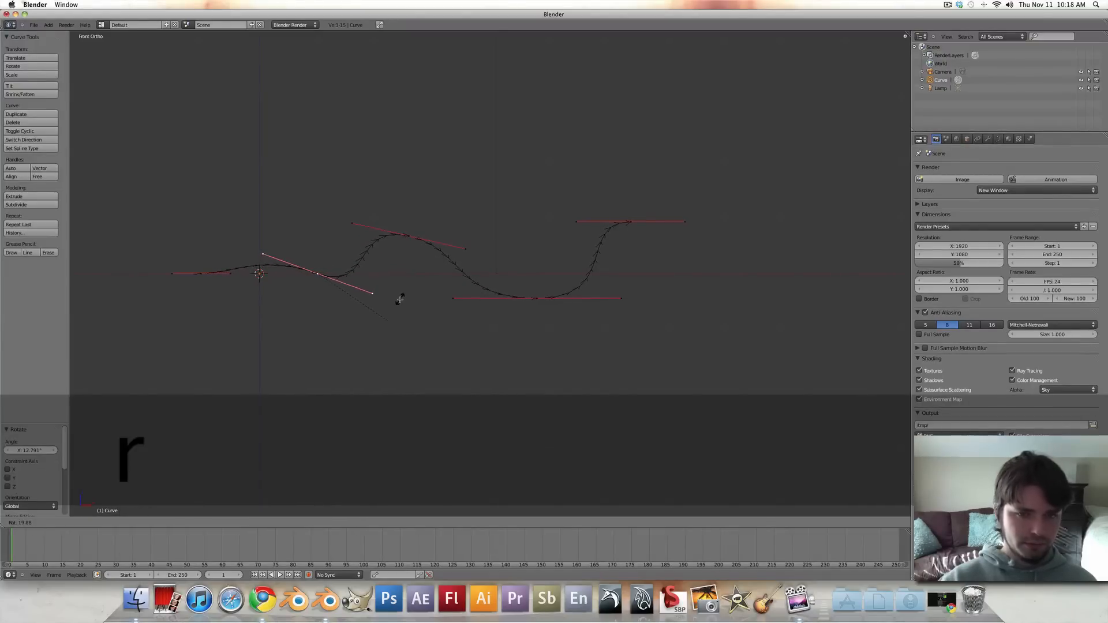
{"action": "key", "text": "Tab"}
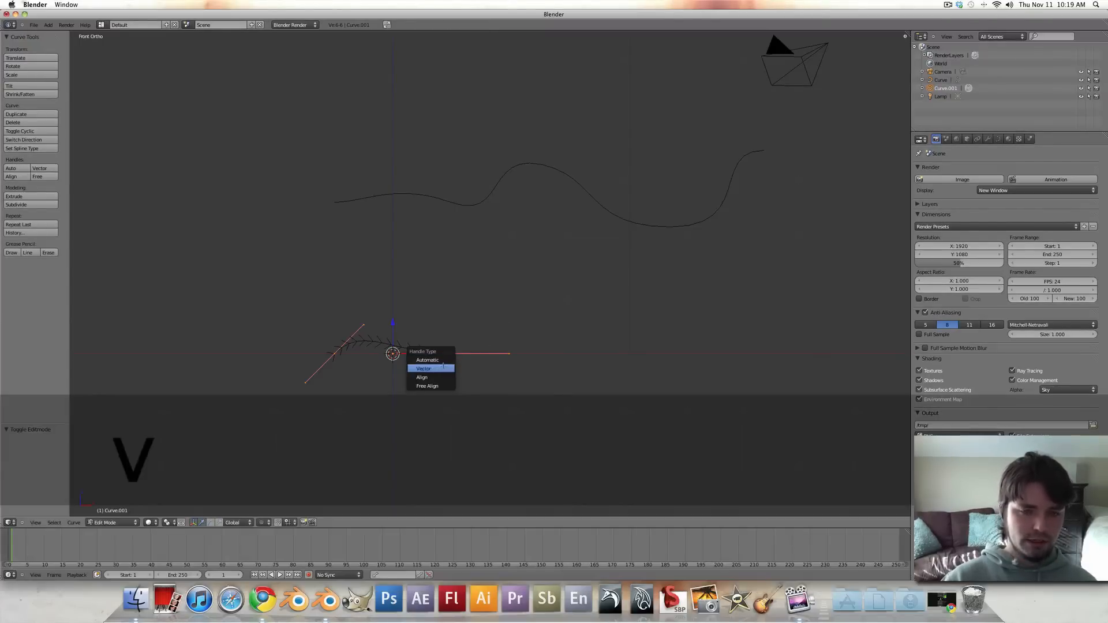
- Straighten the short Taper curve with Vector handles and leave edit mode
{"action": "left_click", "coordinate": [424, 369]}
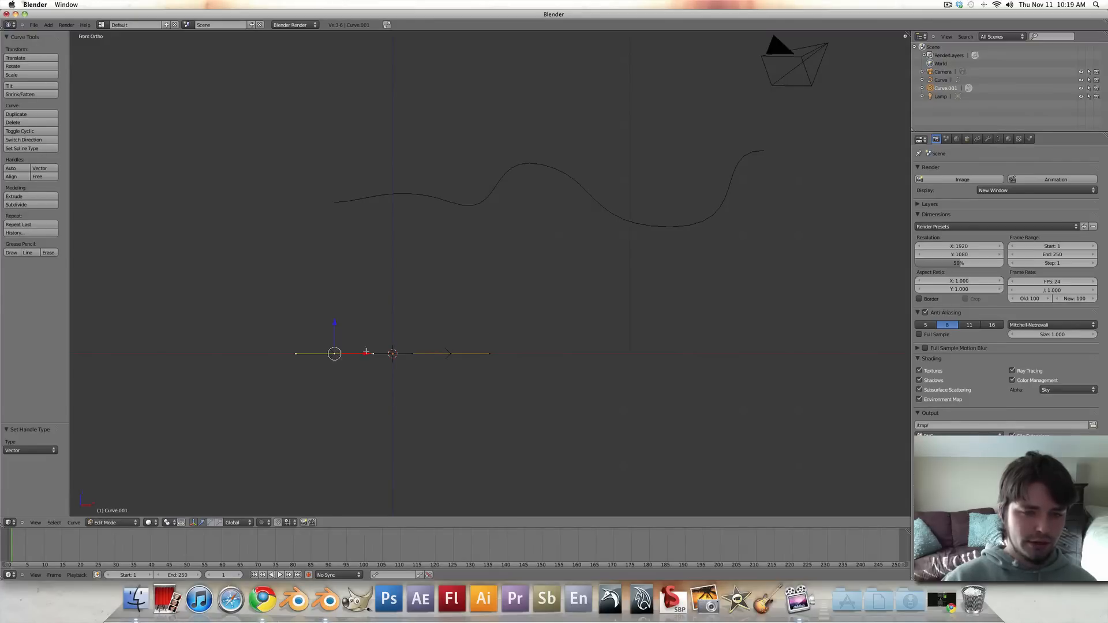
{"action": "mouse_move", "coordinate": [365, 378]}
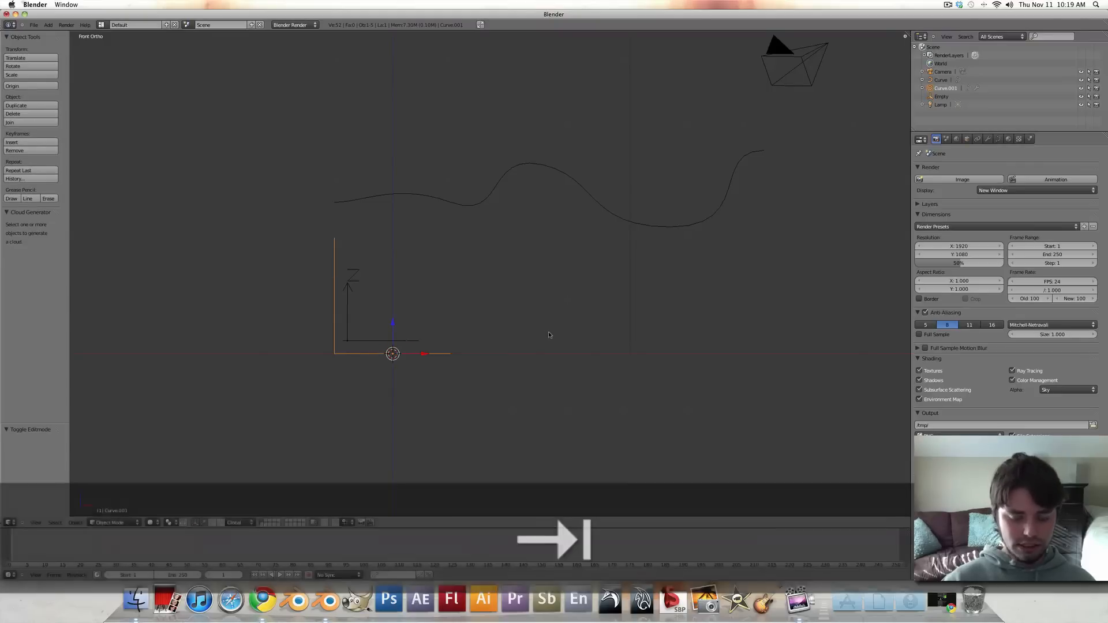
{"action": "key", "text": "n"}
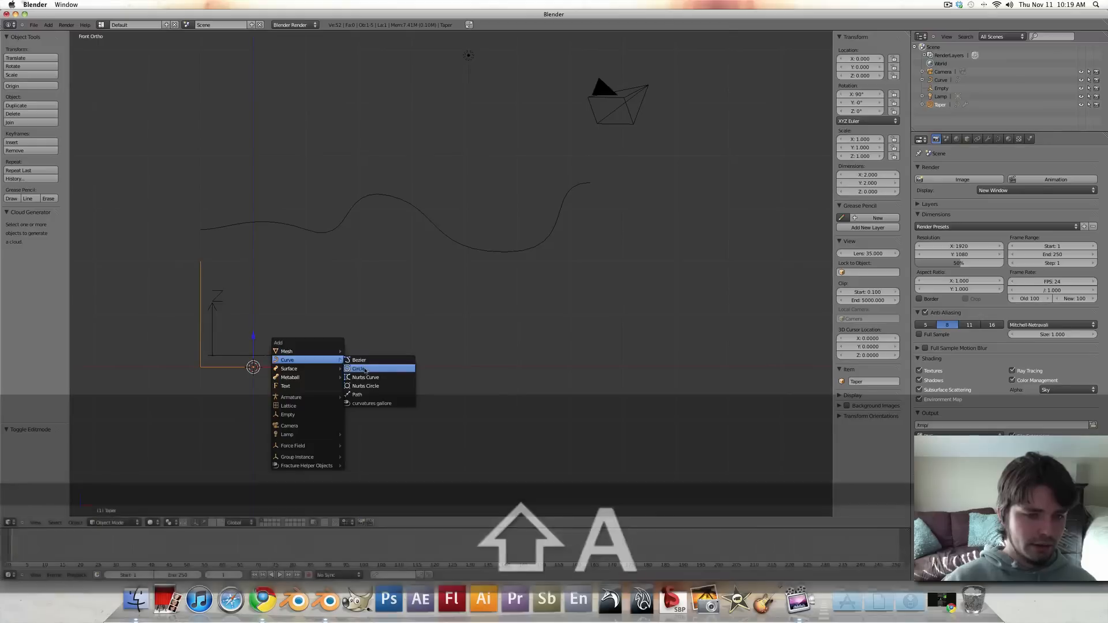
- Add a small circle curve named Bevel as the tube's cross-section
{"action": "left_click", "coordinate": [359, 368]}
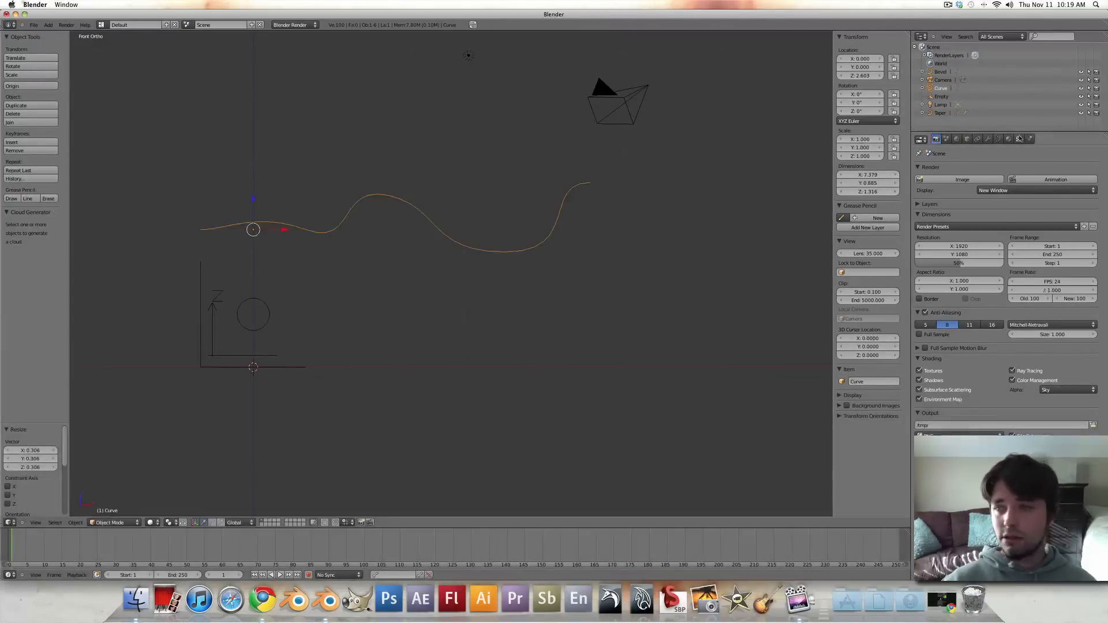
- Set the wavy curve's Bevel Object to Bevel and Taper Object to Taper, leaving a flared cone
{"action": "left_click", "coordinate": [998, 139]}
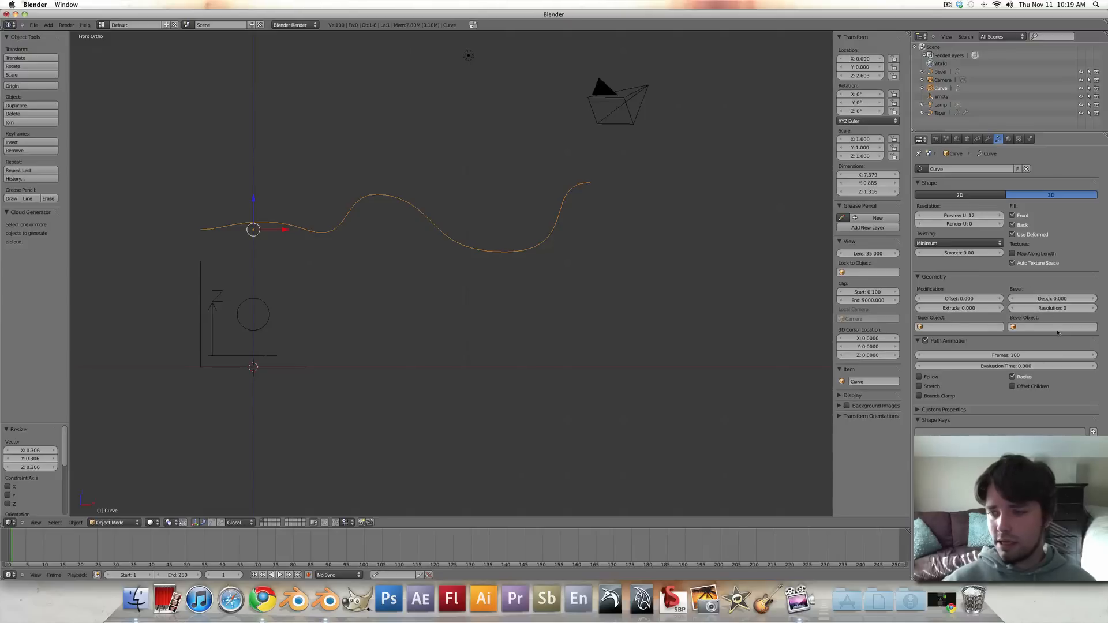
{"action": "left_click", "coordinate": [1052, 327]}
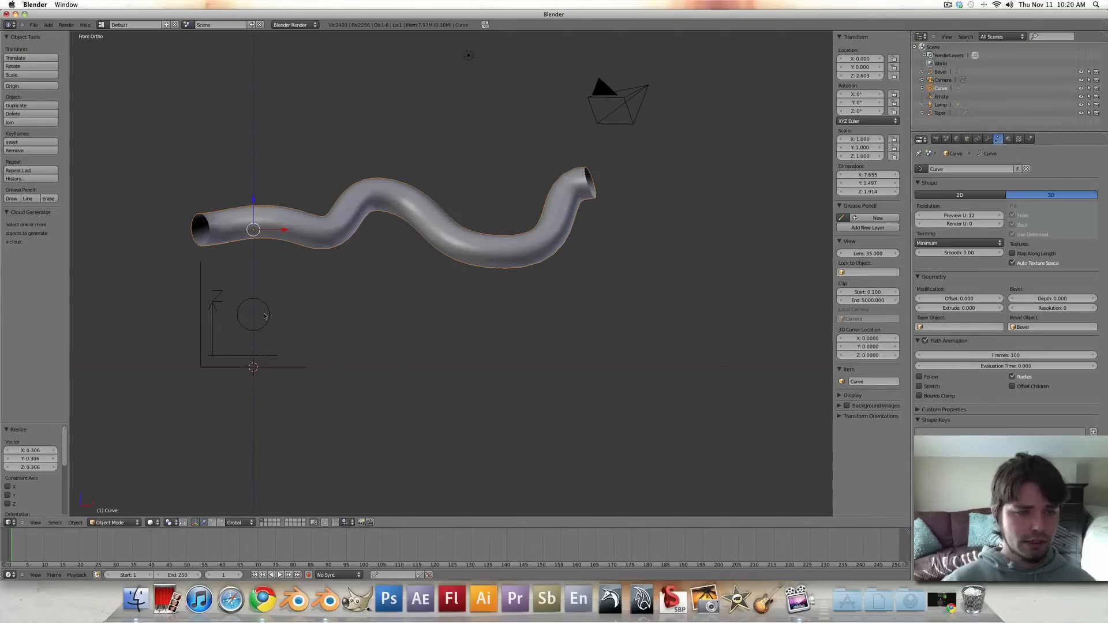
{"action": "mouse_move", "coordinate": [387, 206]}
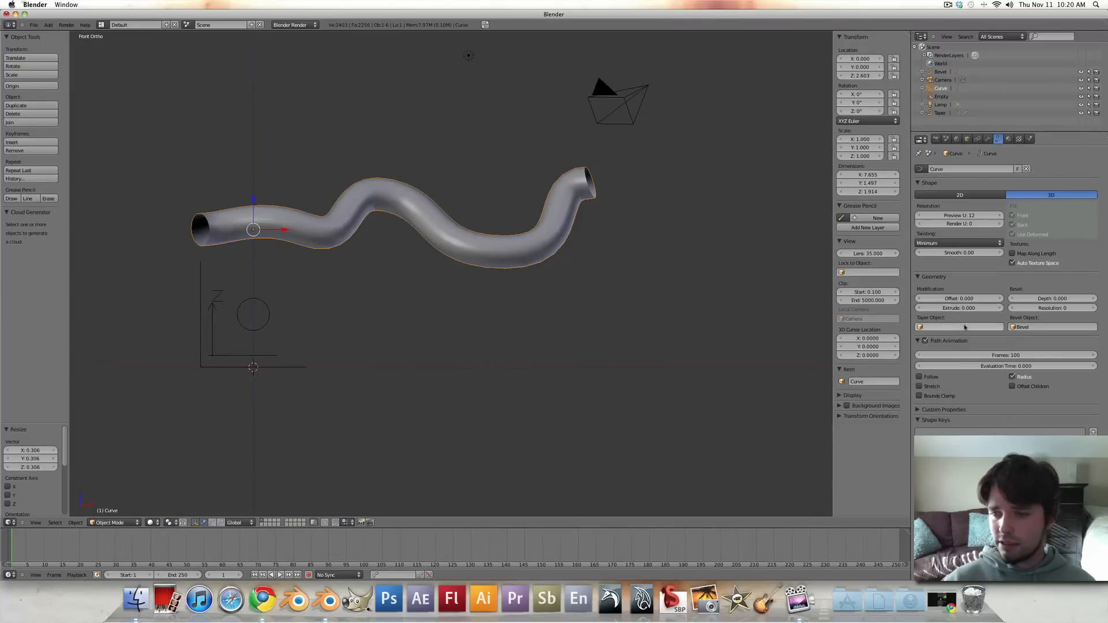
{"action": "left_click", "coordinate": [958, 326]}
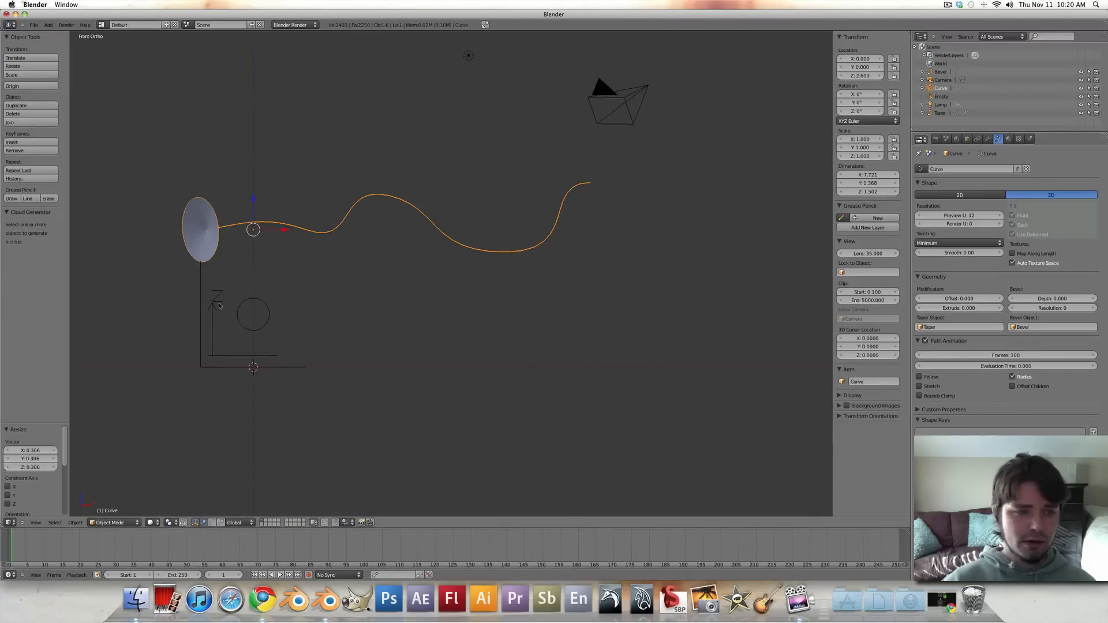
{"action": "left_click", "coordinate": [212, 354]}
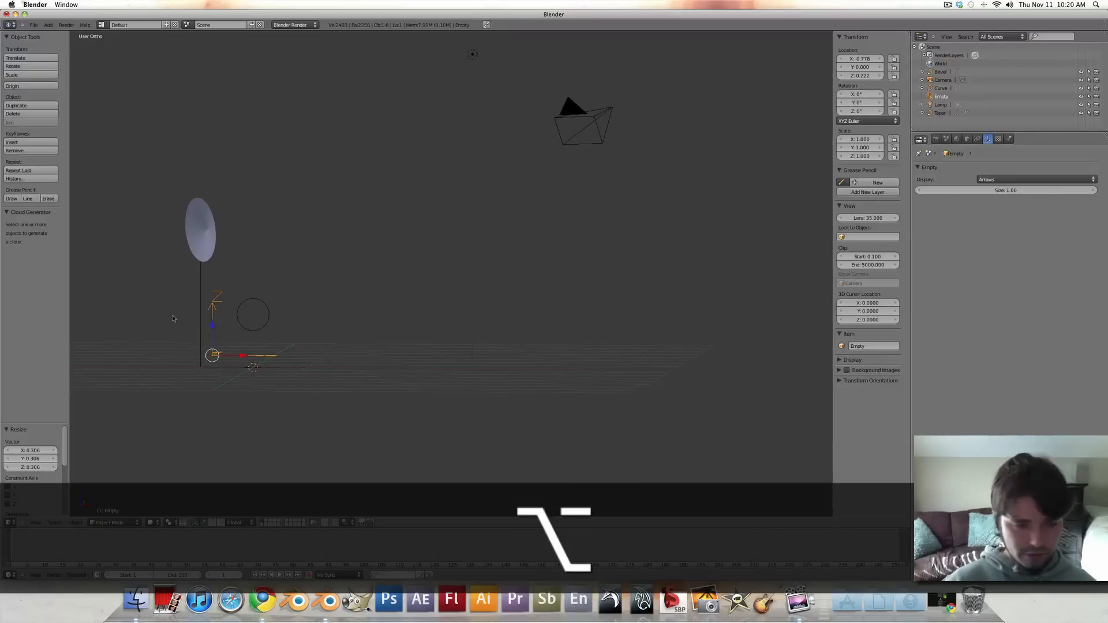
{"action": "key", "text": "1"}
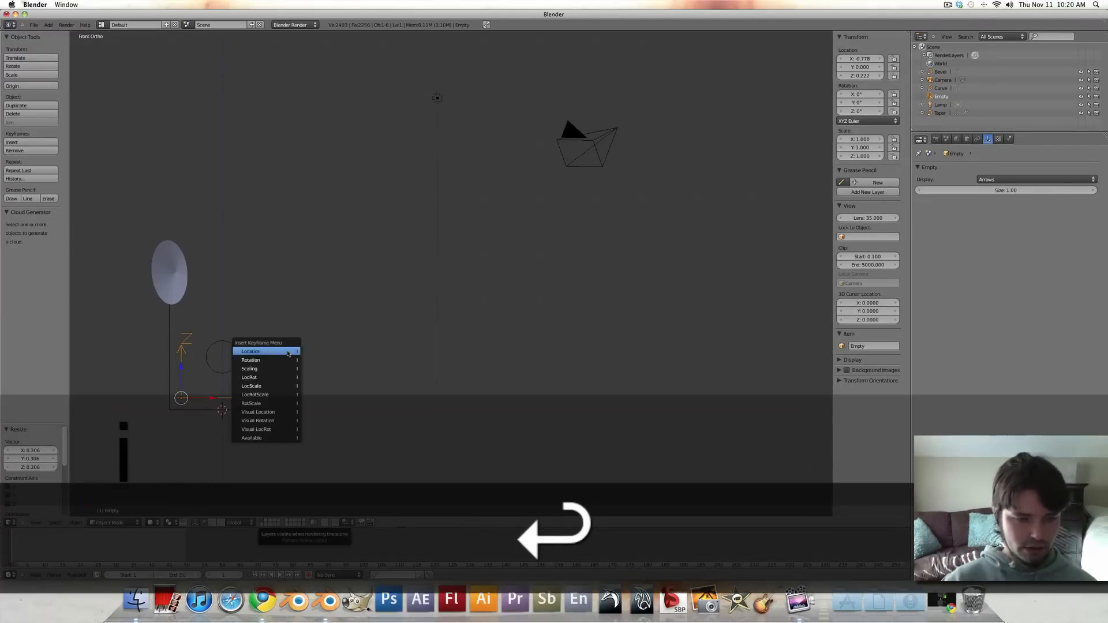
- Keyframe the empty's location at frame 1, move it 2 along X, and key it again at frame 50
{"action": "left_click", "coordinate": [251, 350]}
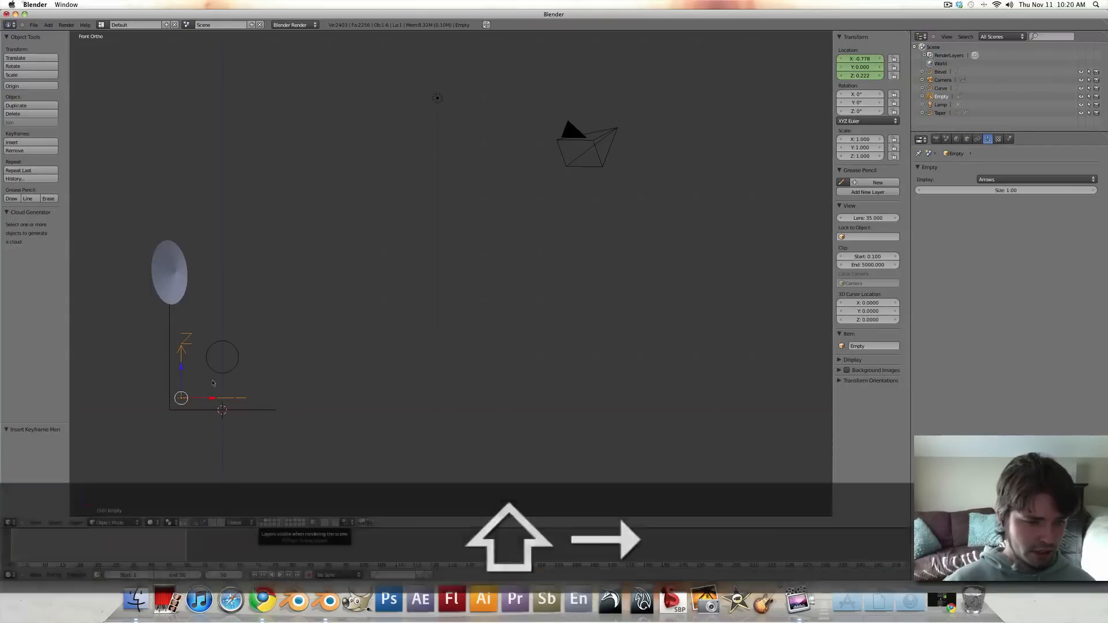
{"action": "type", "text": "gx2"}
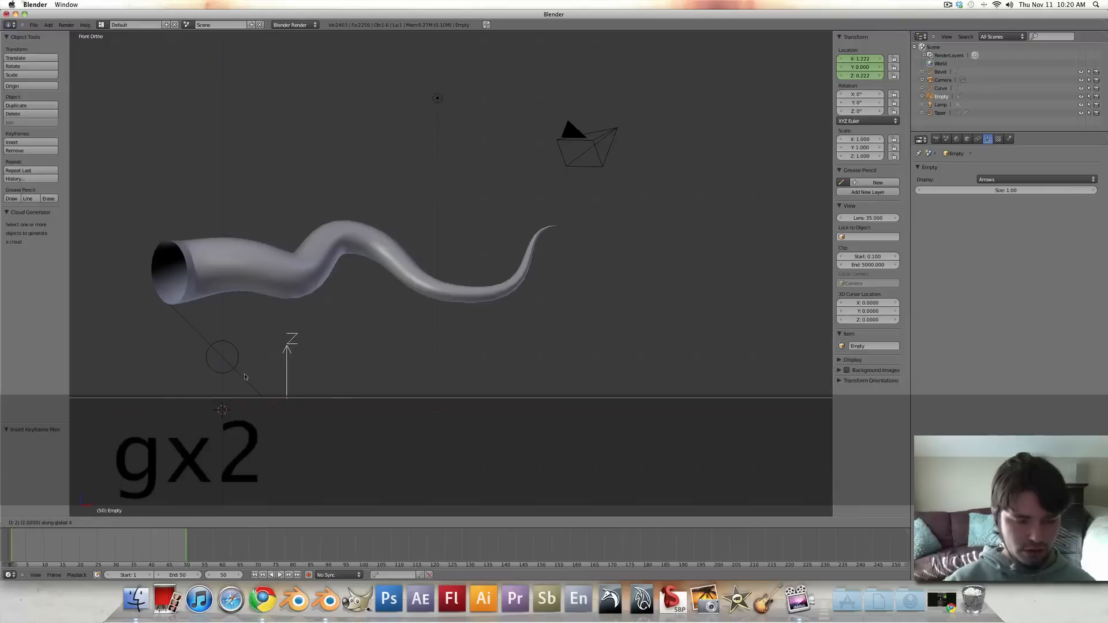
{"action": "key", "text": "i"}
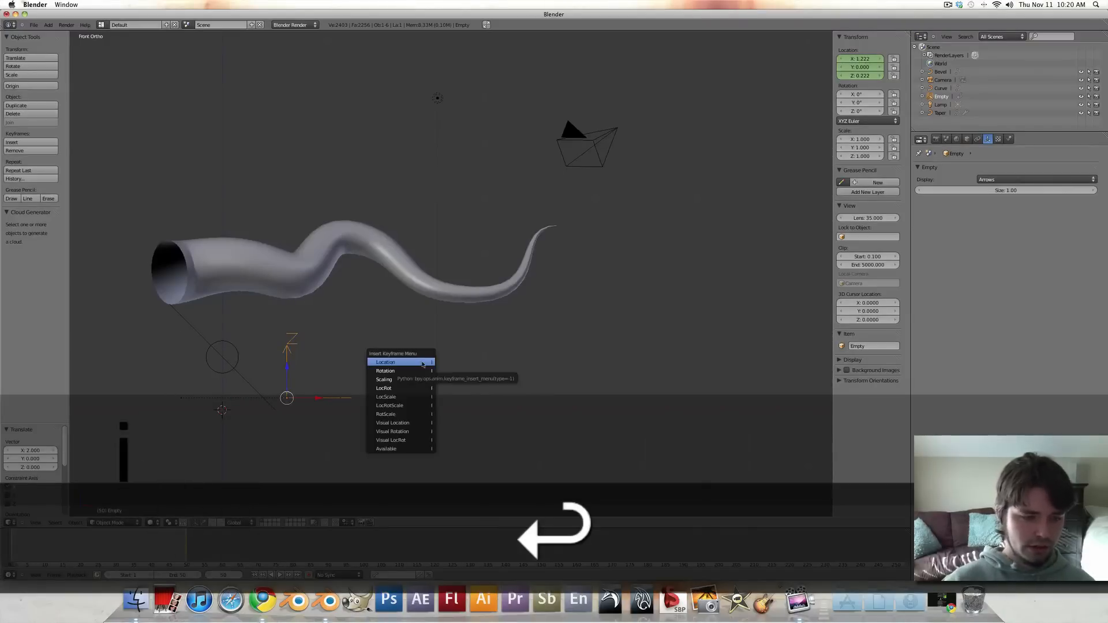
{"action": "left_click", "coordinate": [385, 361]}
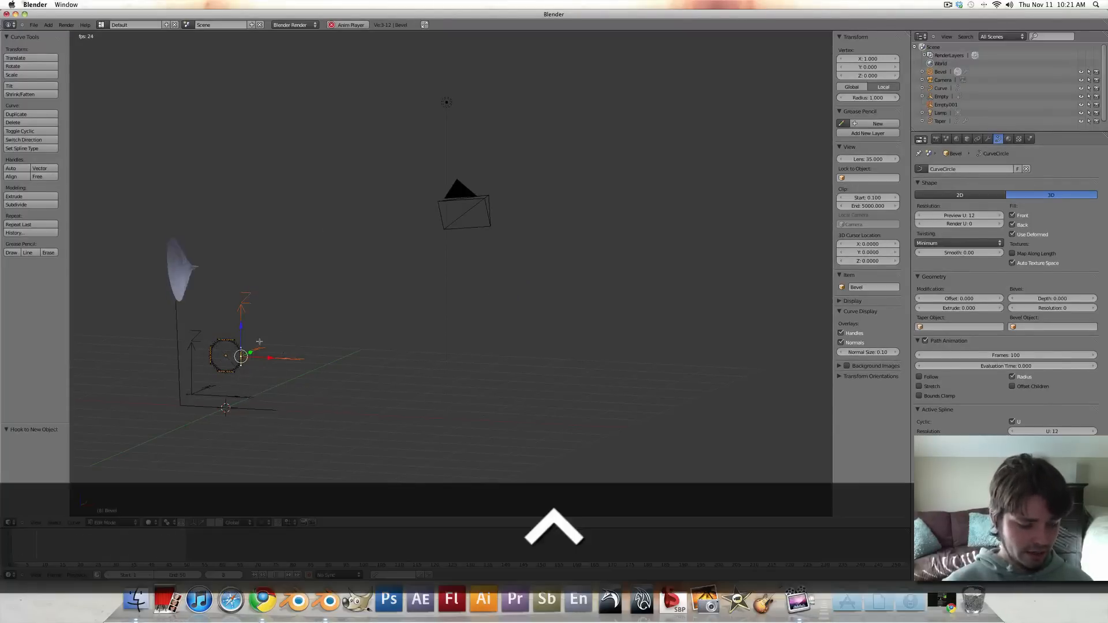
- Hook the Bevel circle's points to a new empty and return to object mode
{"action": "key", "text": "Tab"}
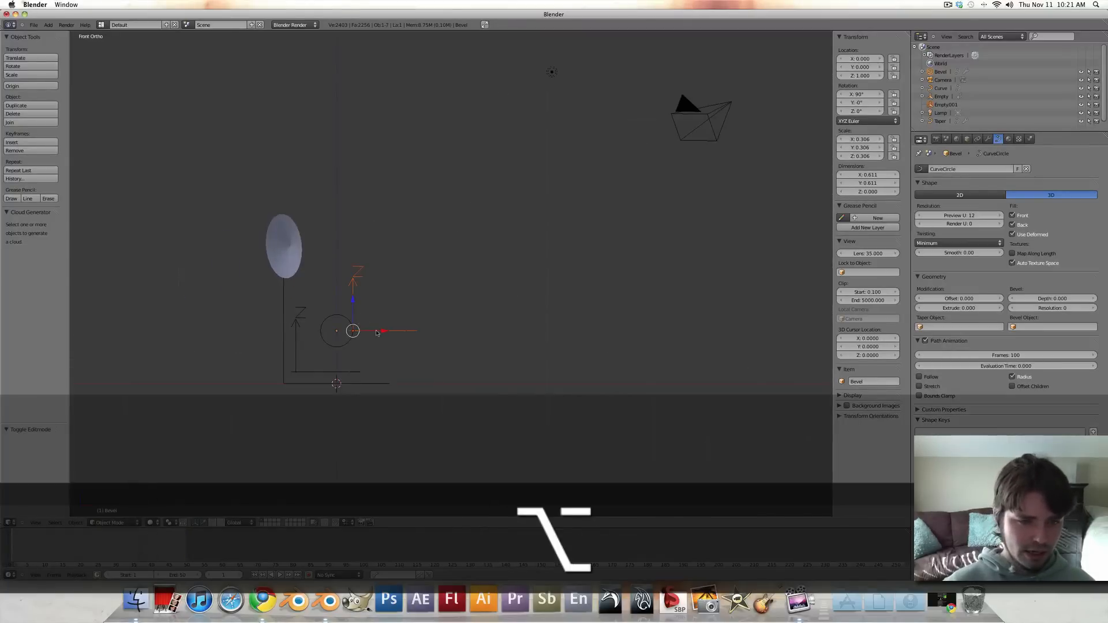
- Keyframe the Bevel circle's location at the start and end frames so the tube fills the whole curve
{"action": "key", "text": "i"}
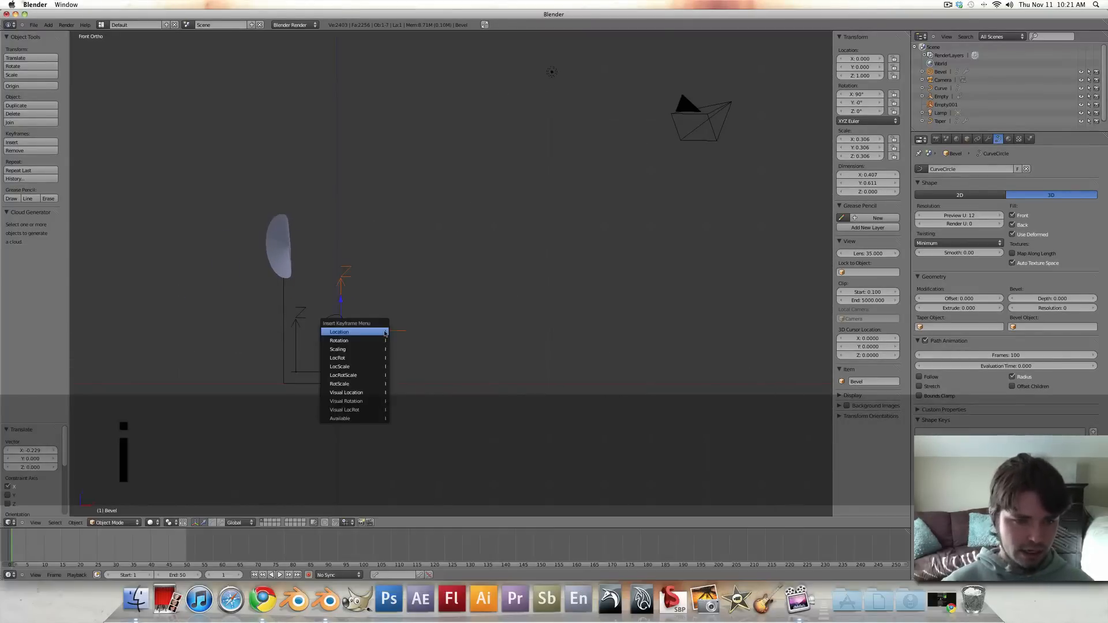
{"action": "left_click", "coordinate": [339, 331]}
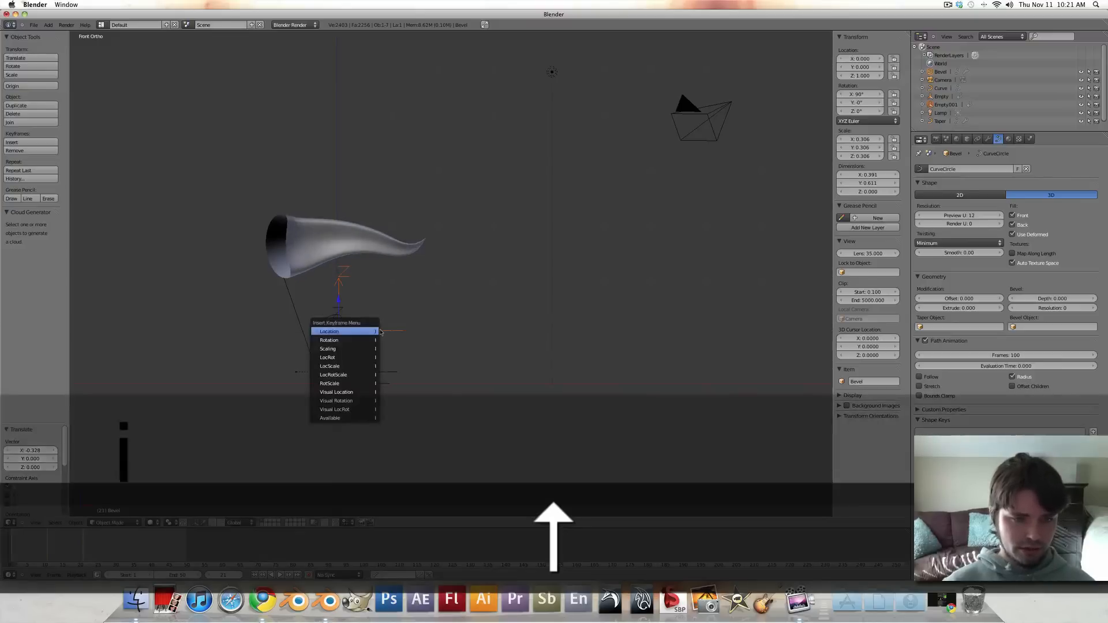
{"action": "left_click", "coordinate": [329, 331]}
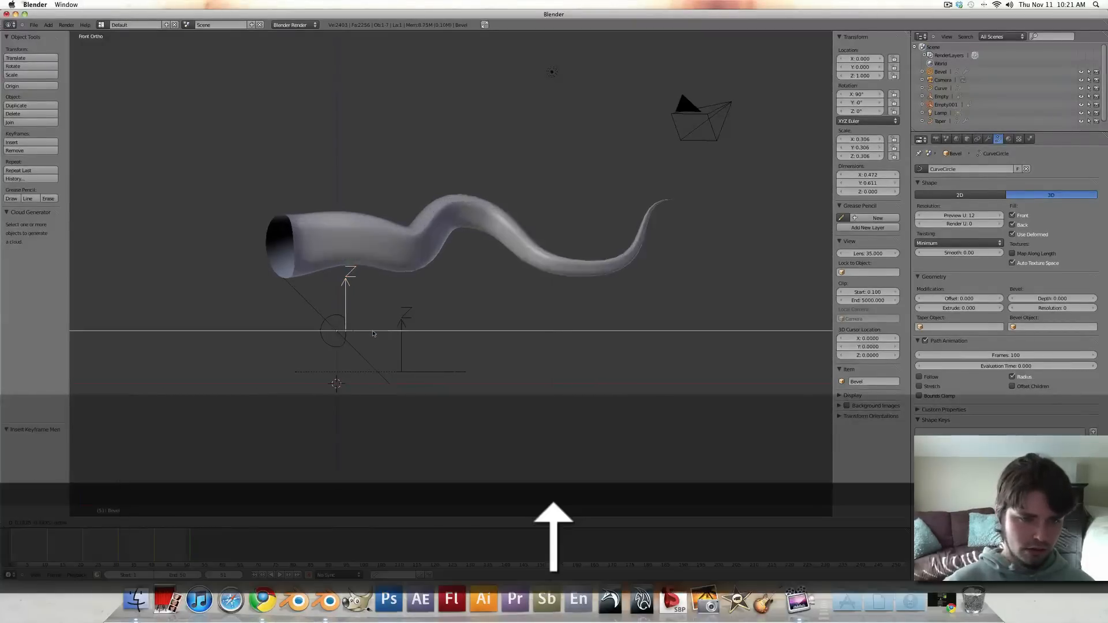
{"action": "left_click", "coordinate": [356, 331]}
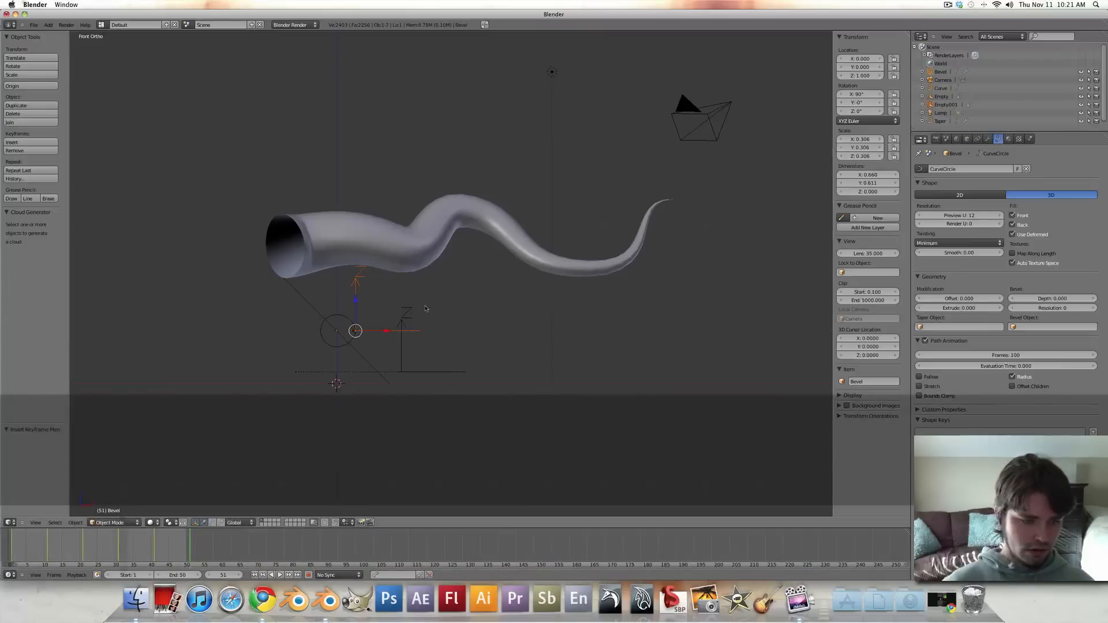